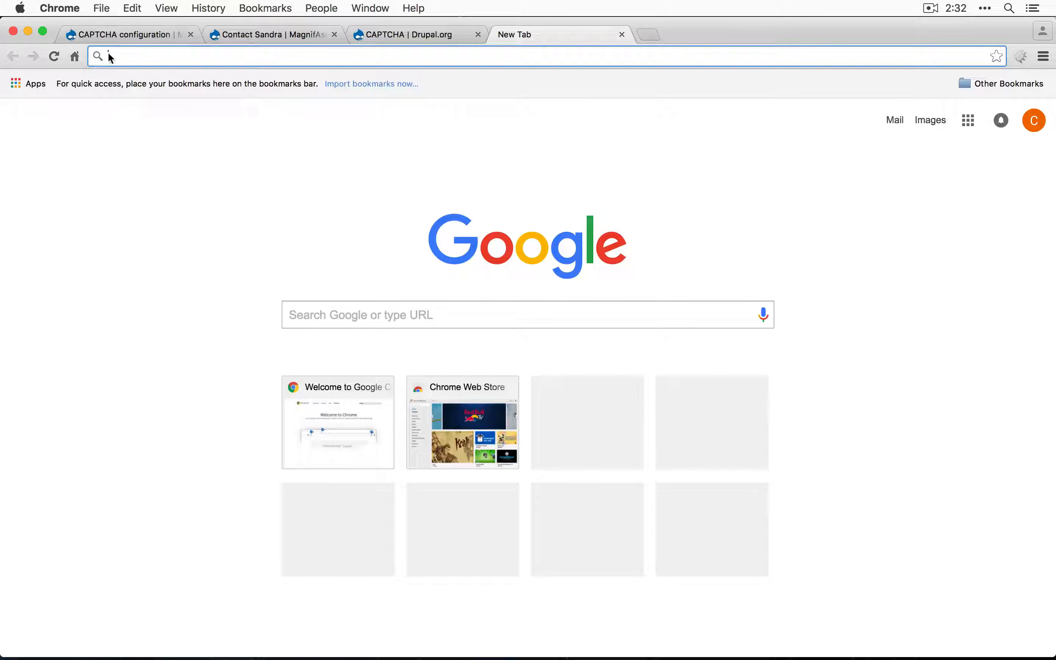
- Load Google's reCAPTCHA intro page from the address bar in a new tab
text(re)
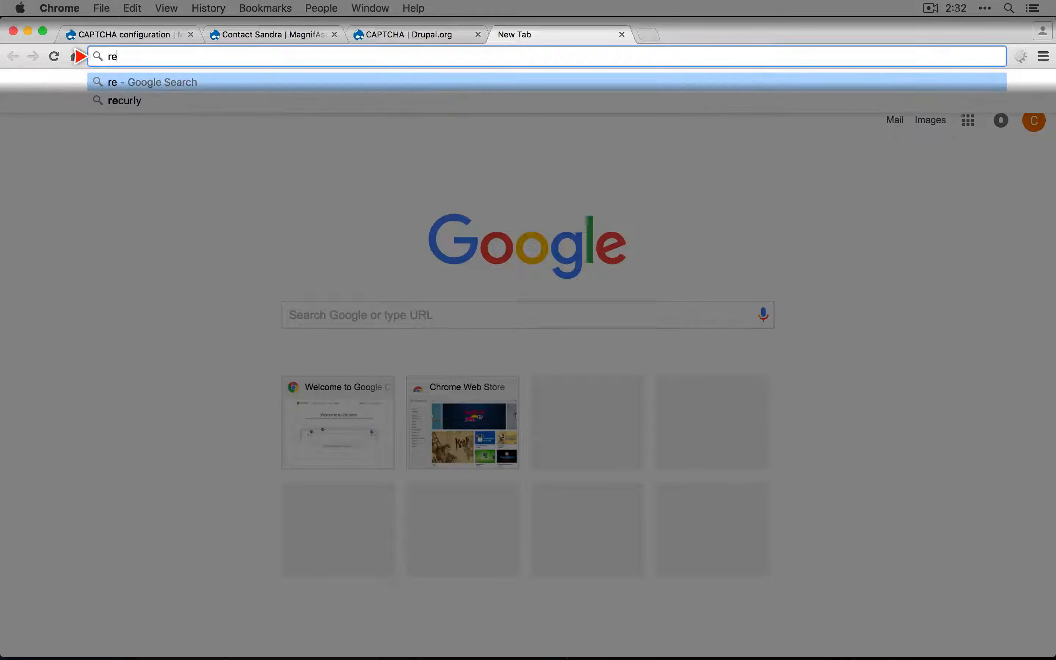
key(Return)
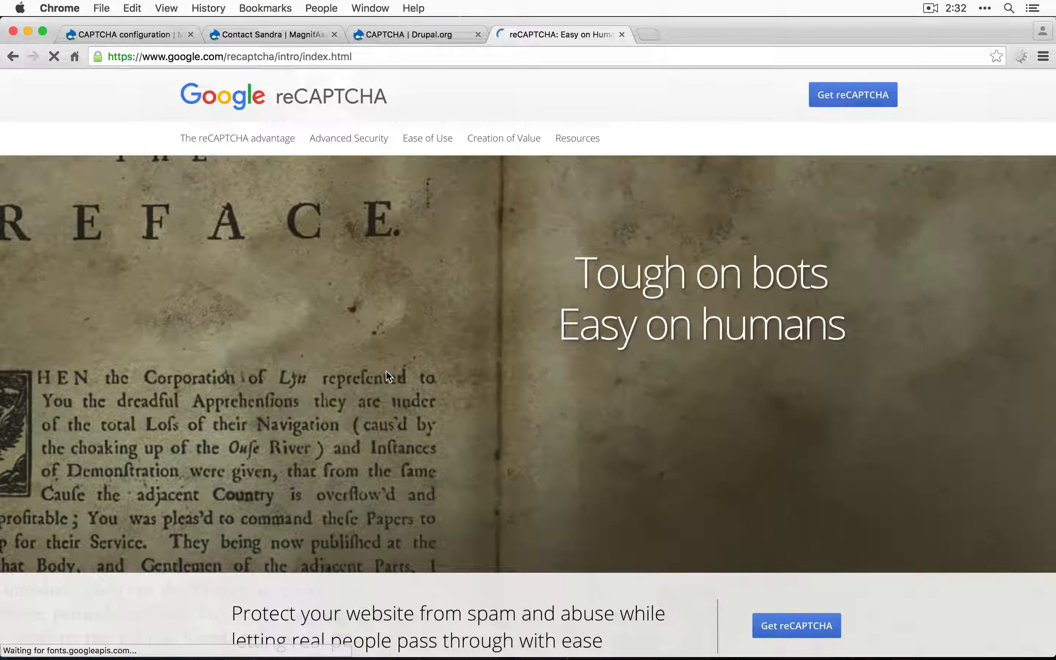
- Register MagnifAscent Site for magnifascenttours.com and magnifascent.dd to generate site and secret keys
click(853, 94)
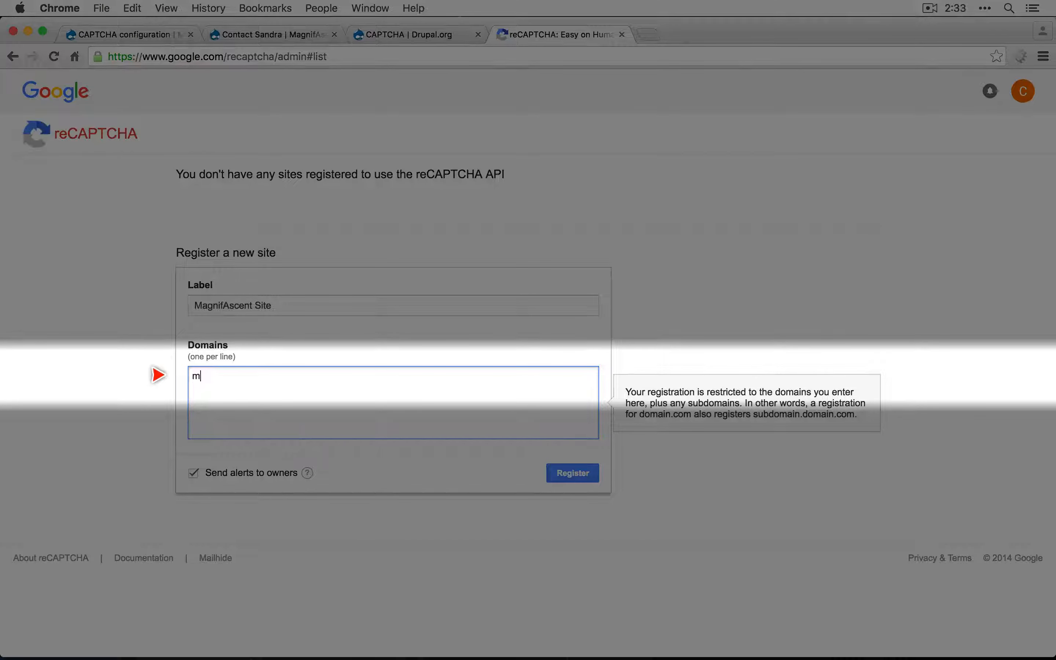
text(agnifascenttours.com)
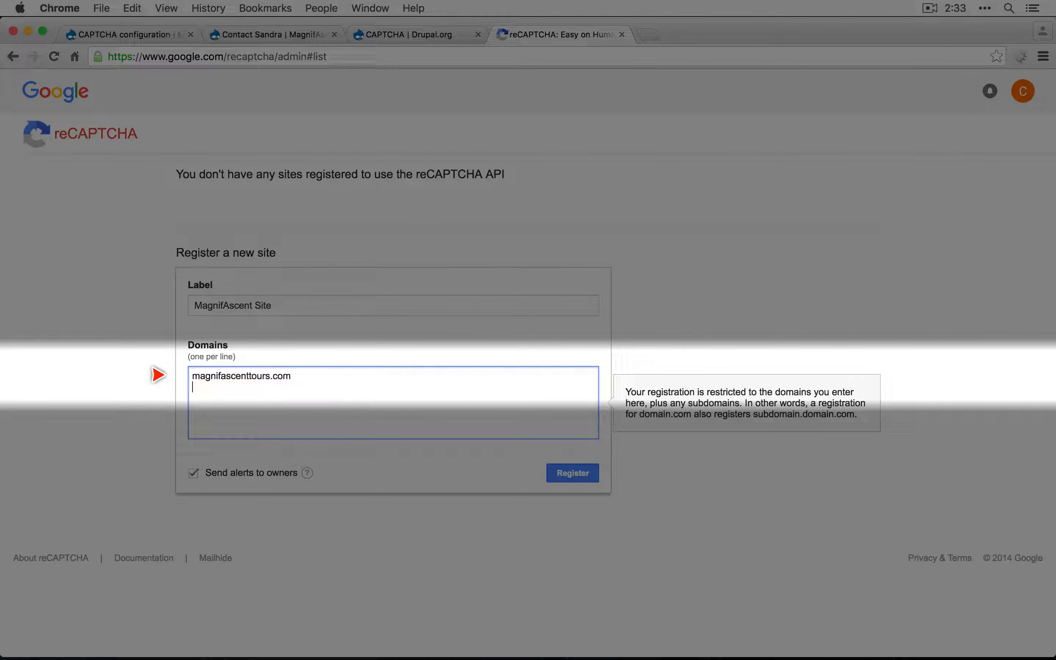
click(128, 34)
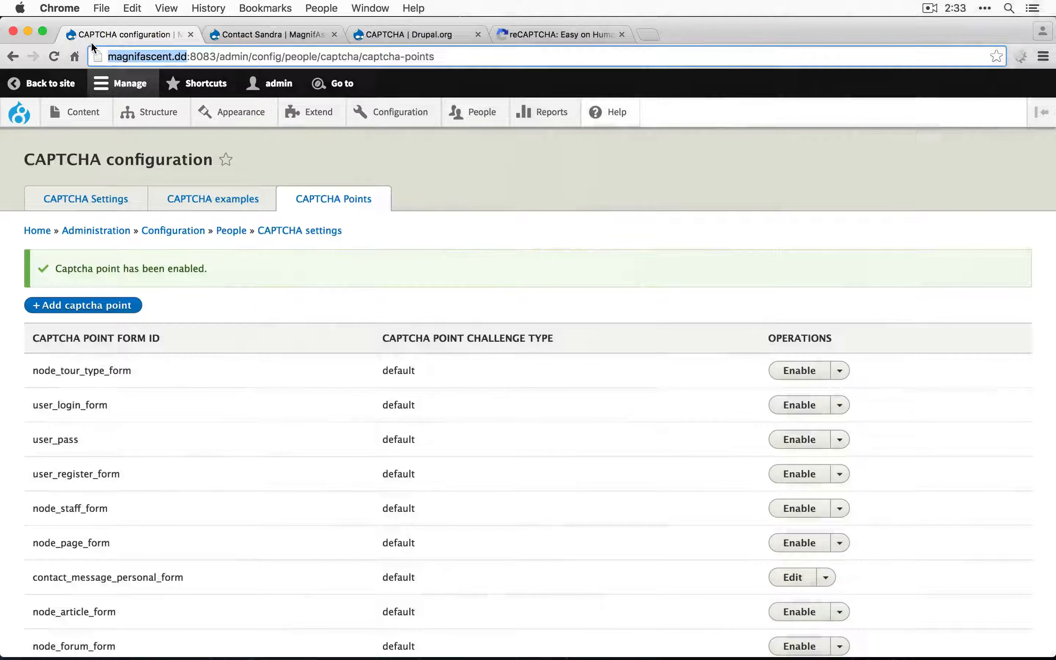
click(559, 35)
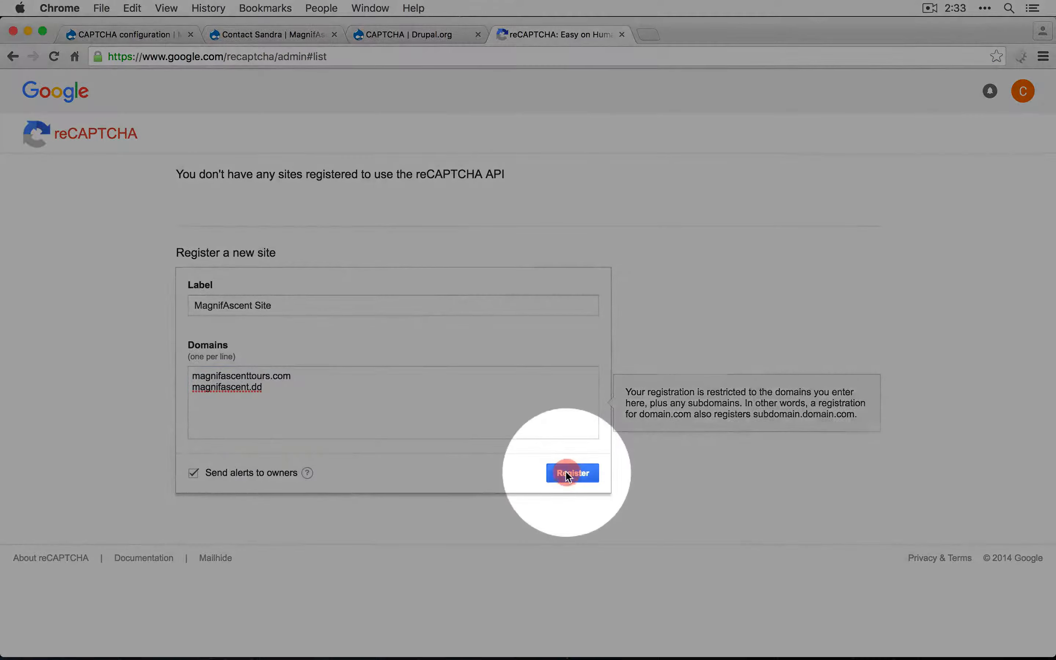
click(572, 473)
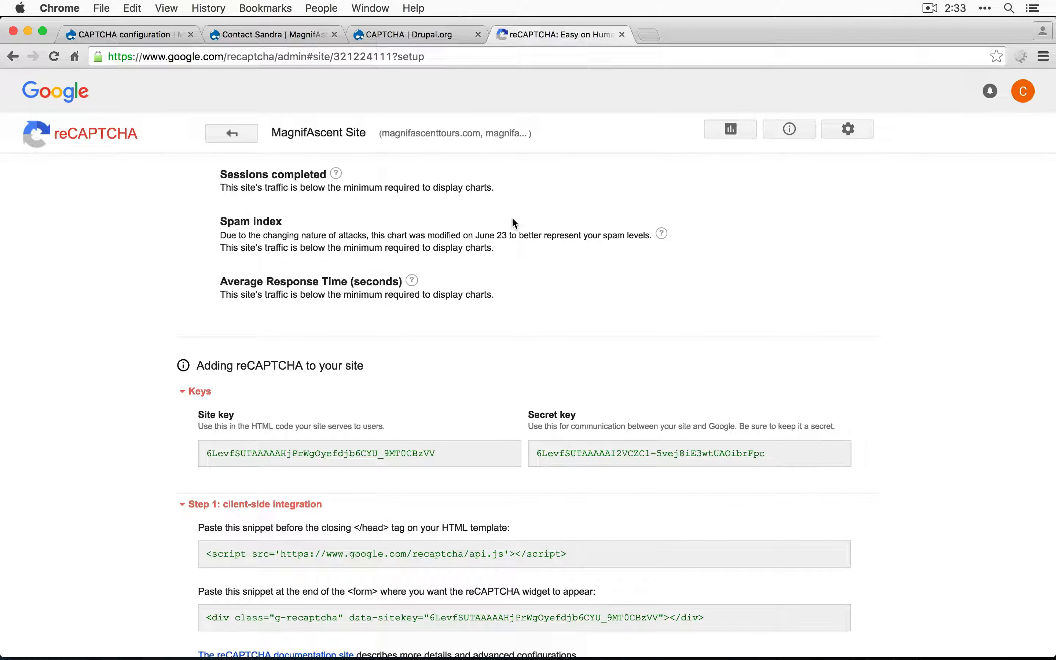
mouse_move(434, 85)
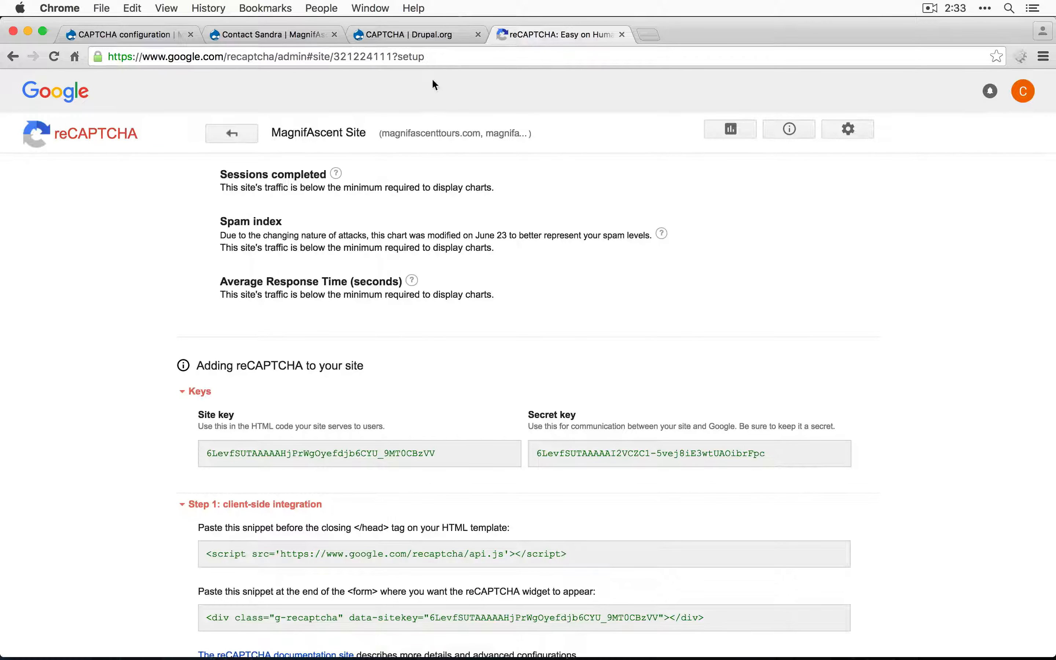
- Review the reCAPTCHA project page on drupal.org for its archive download
click(404, 35)
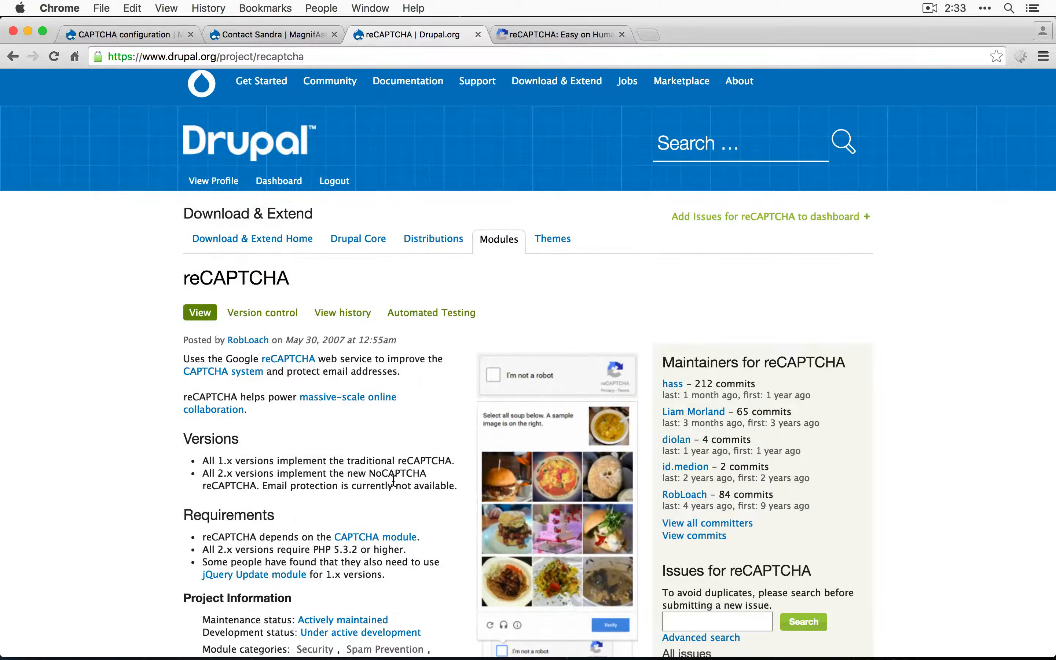
scroll(down, 3)
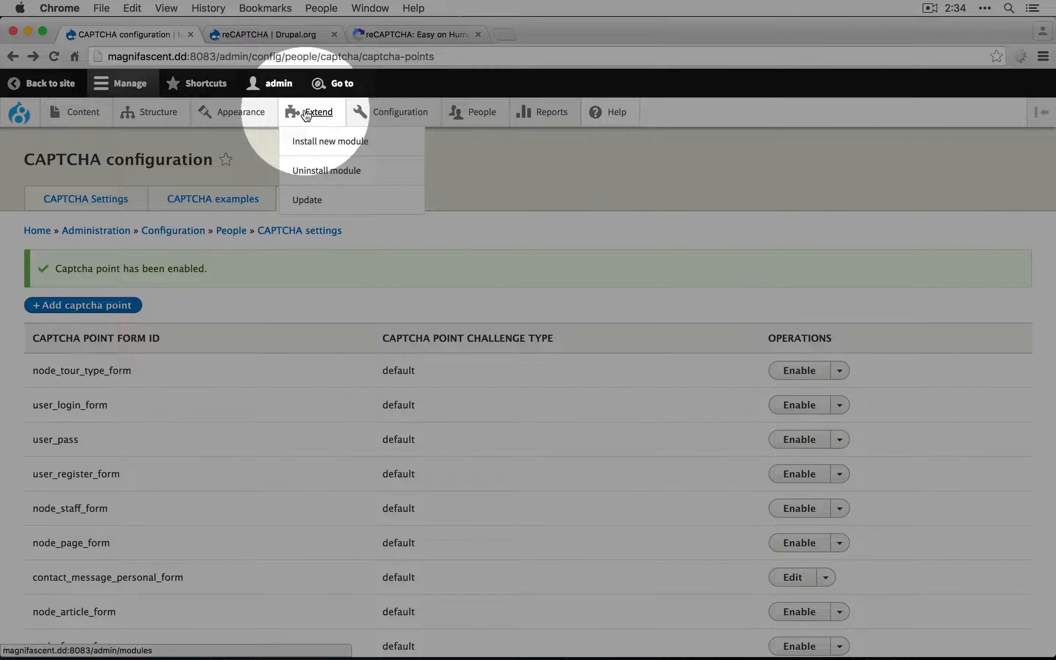
- Install the reCAPTCHA module from the recaptcha-8.x-2.0.tar.gz URL and enable it
click(329, 141)
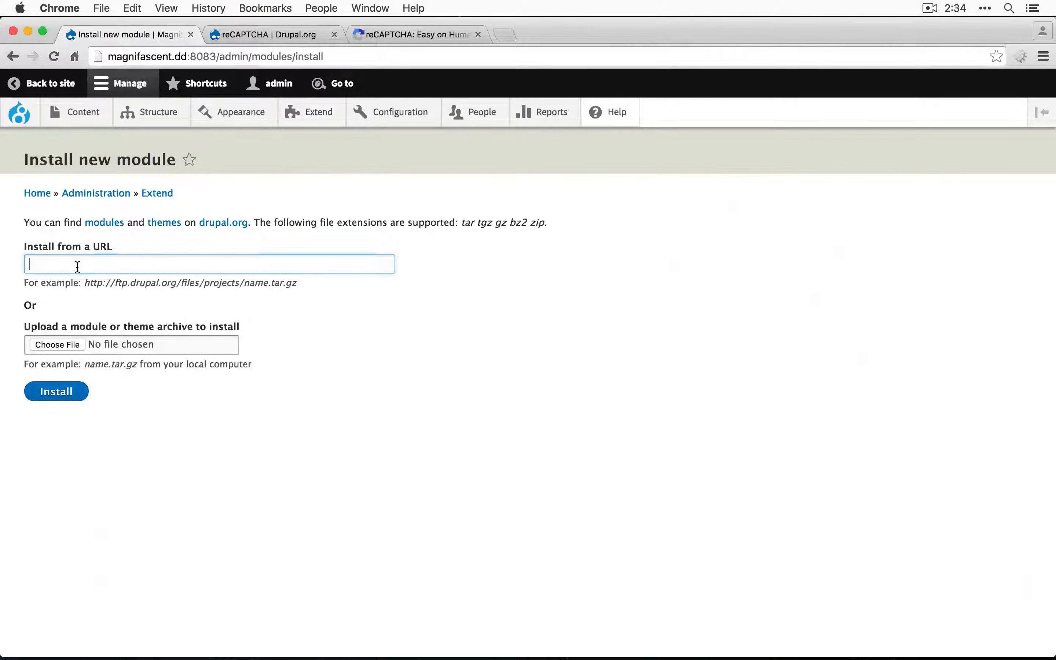
click(56, 391)
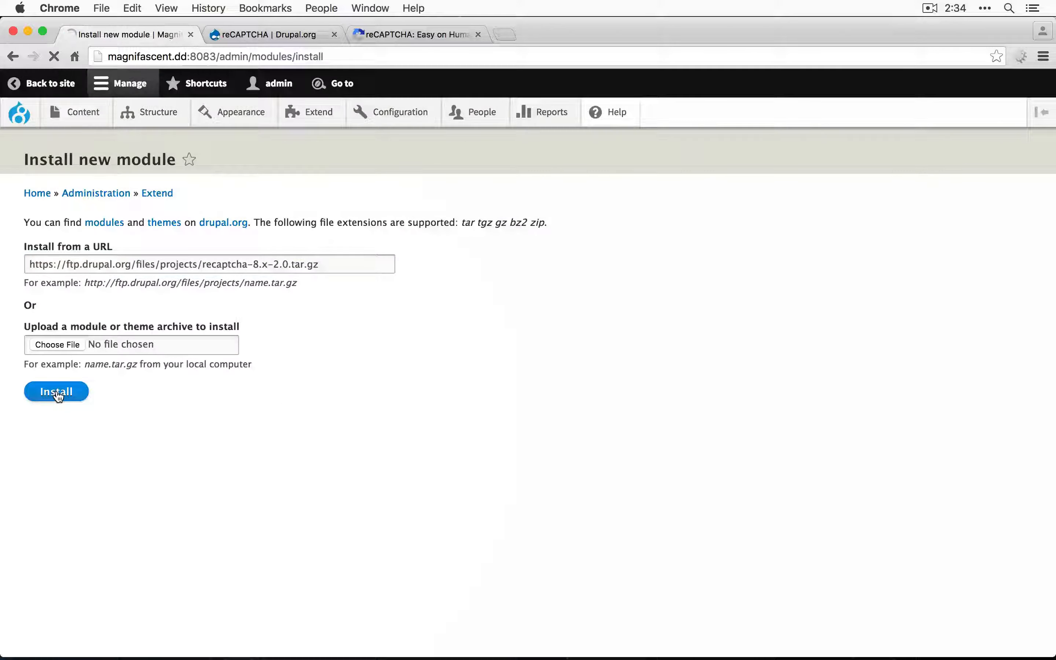
click(56, 391)
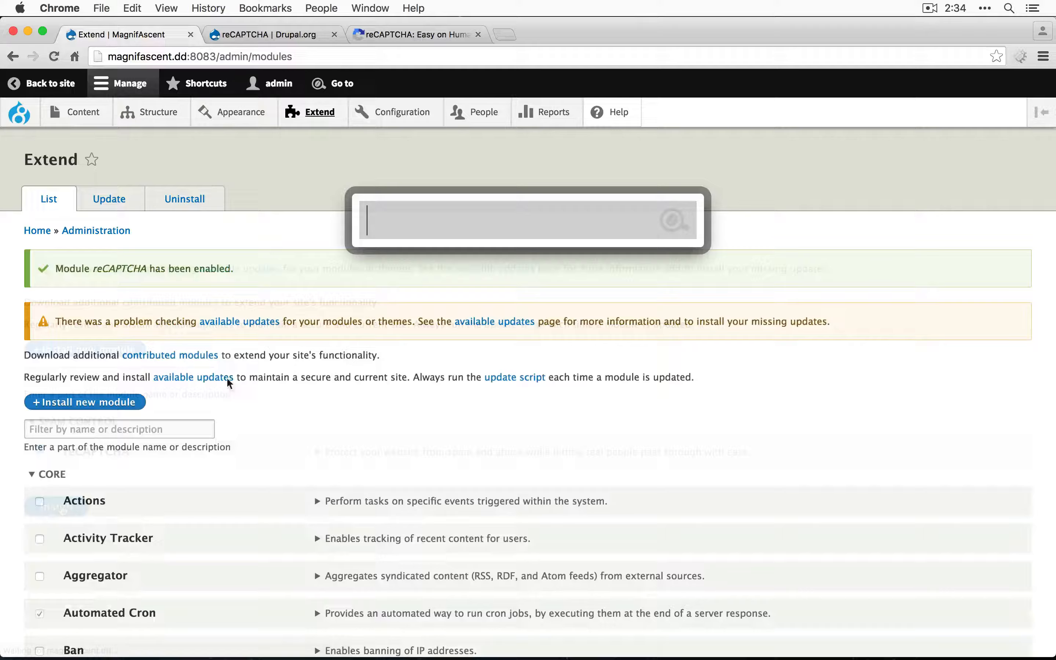
- Reach the reCAPTCHA settings page via the admin toolbar search for 'rec'
text(rec)
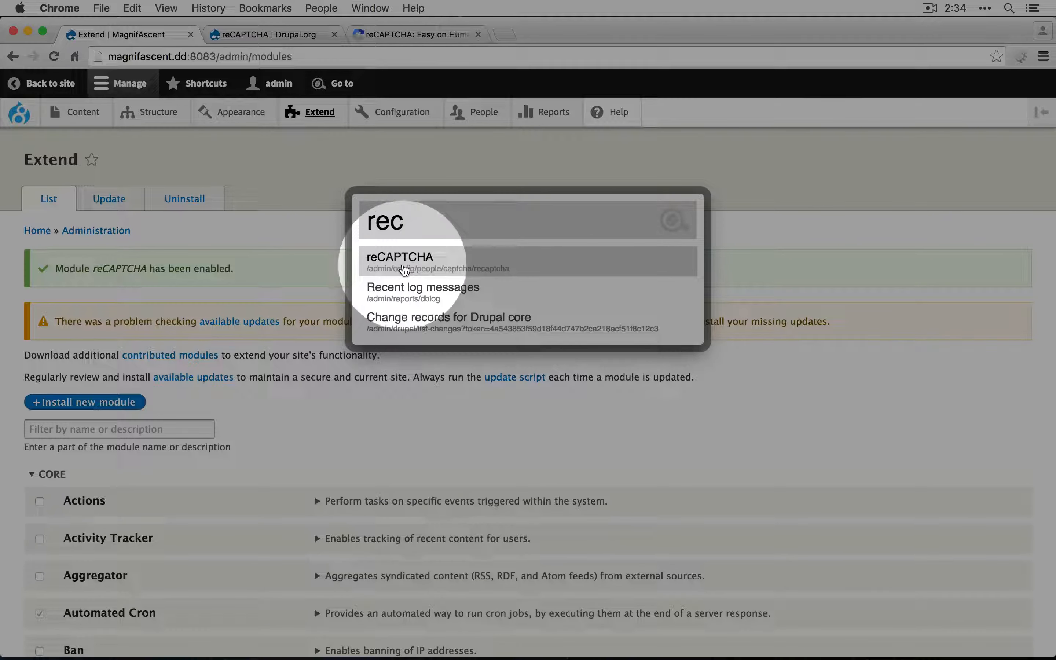
click(399, 257)
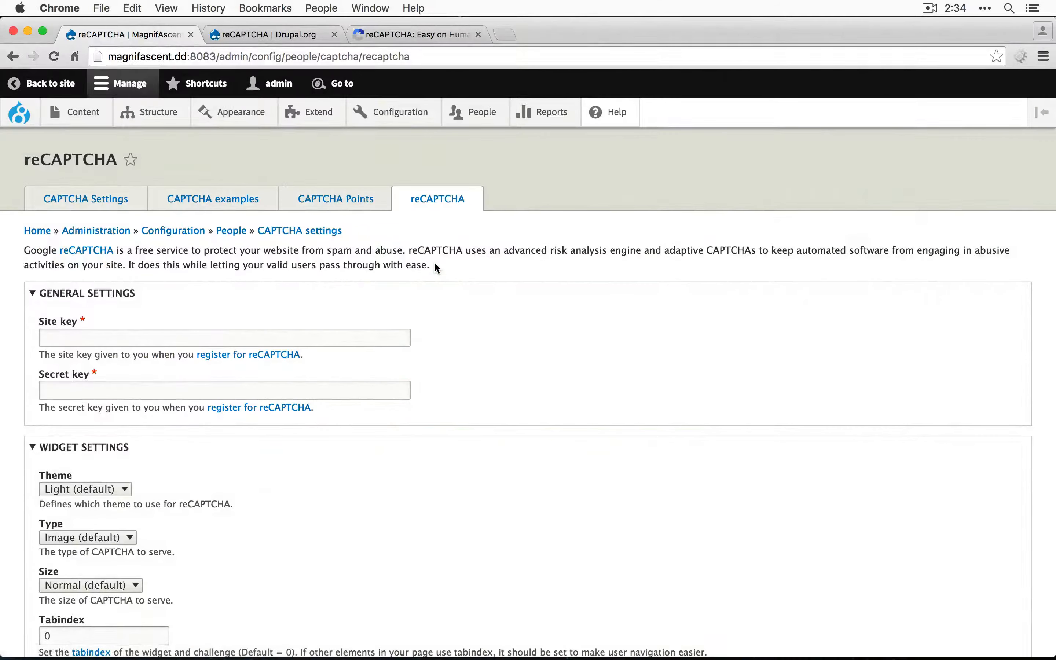
mouse_move(322, 254)
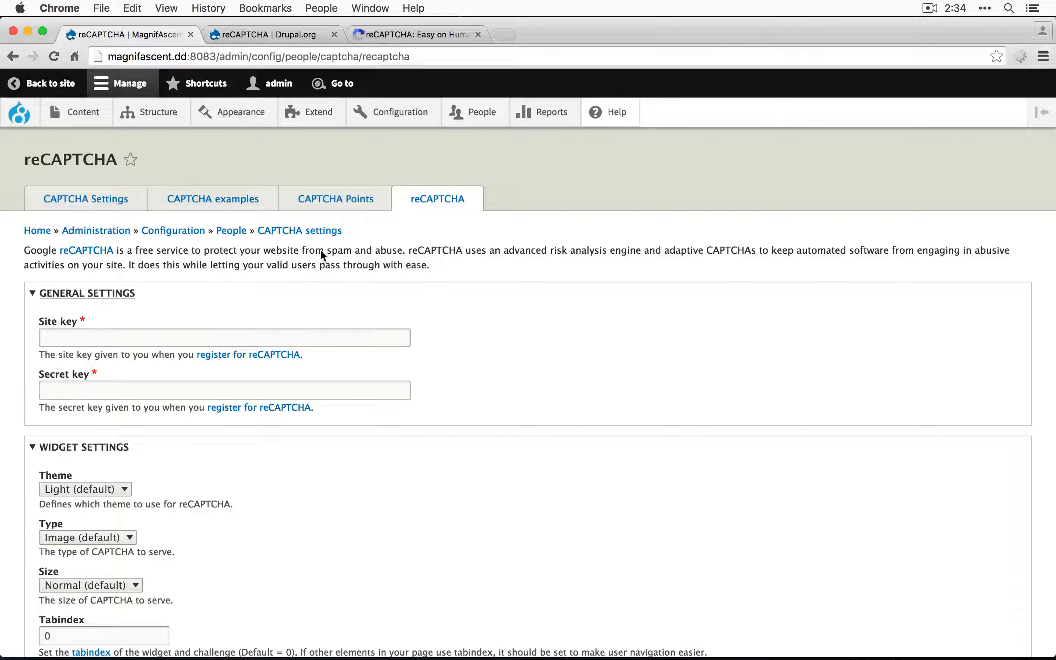
- Save the Google site key and secret key in Drupal's reCAPTCHA settings
click(414, 34)
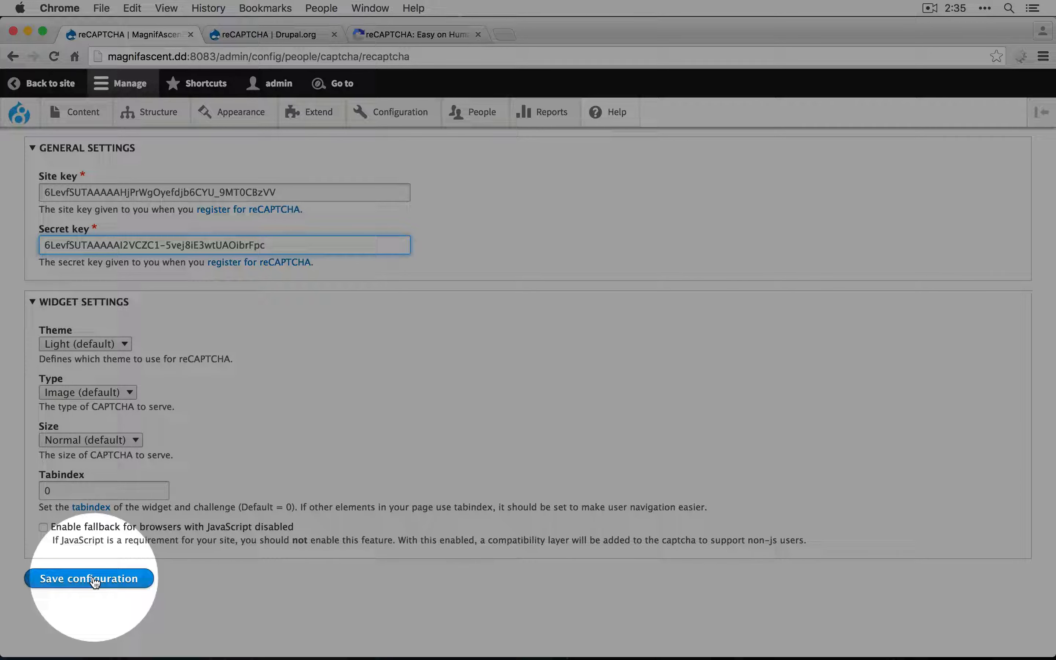
click(88, 578)
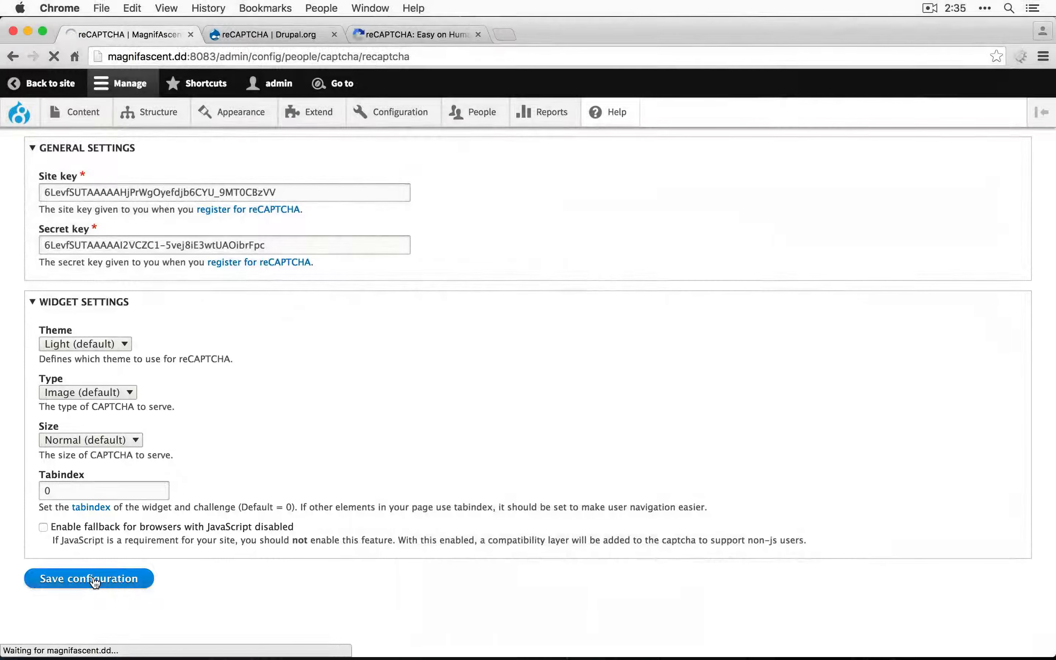
click(88, 579)
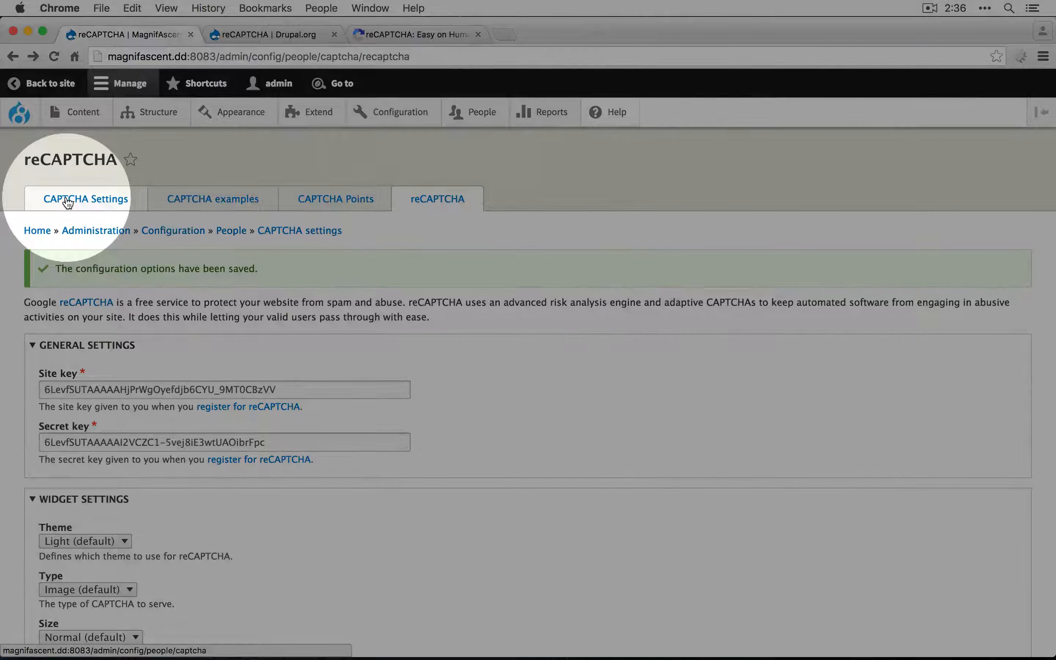
- Review the default challenge type in CAPTCHA Settings and check the contact form shows 'I'm not a robot'
click(85, 198)
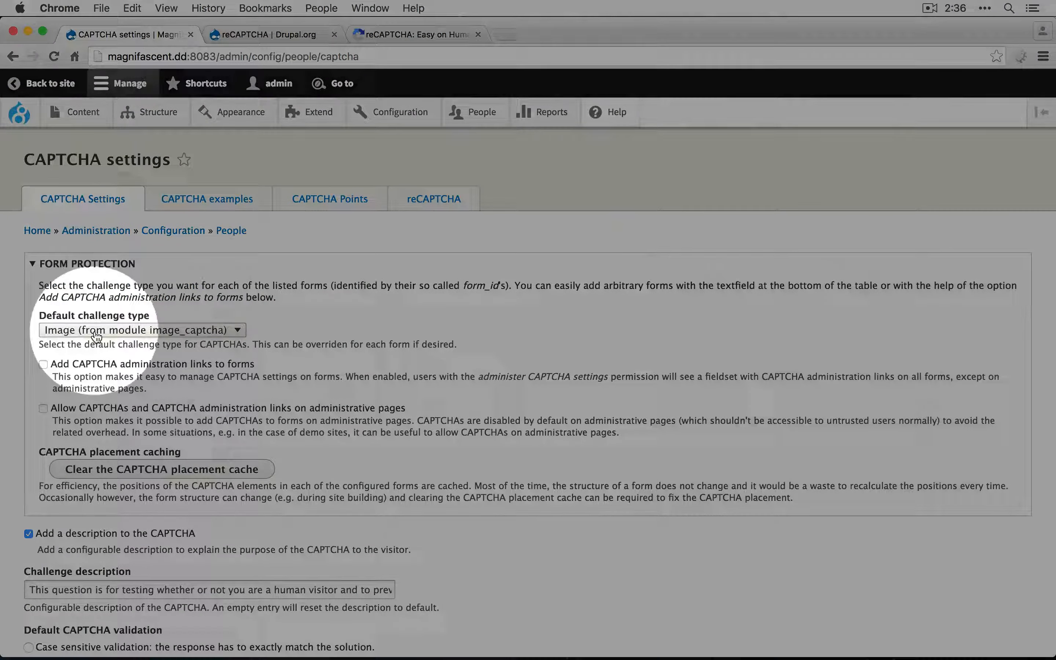
click(141, 330)
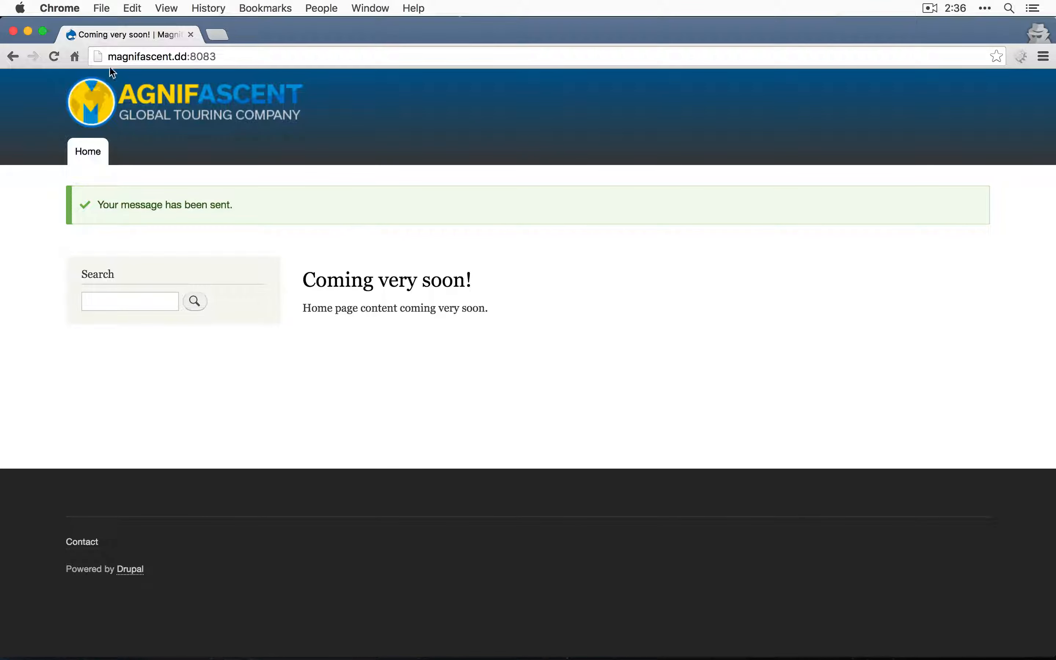
click(13, 56)
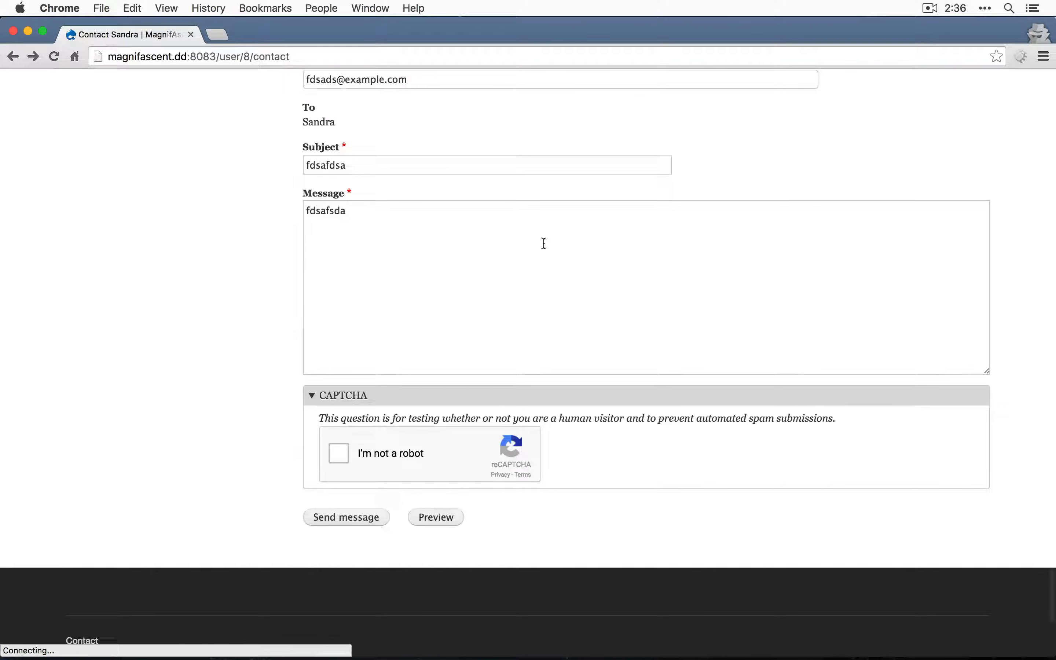